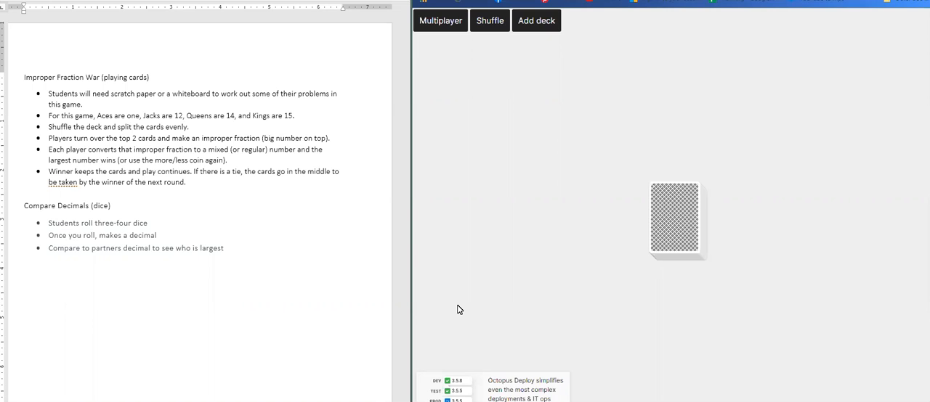
mouse_move(472, 289)
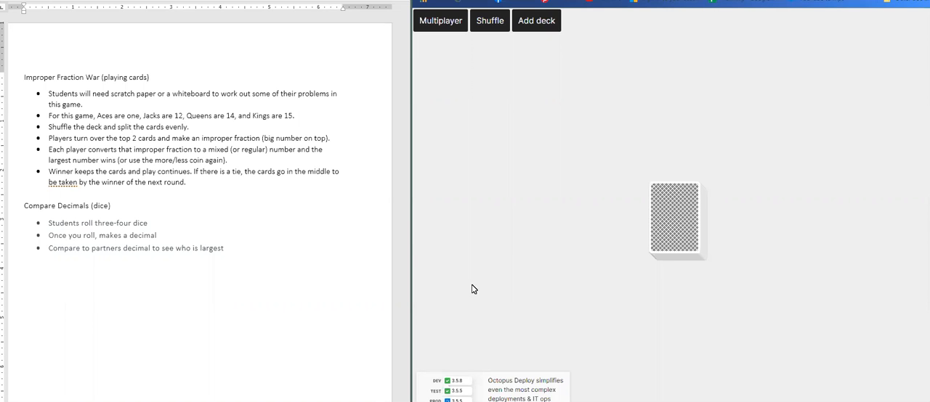
mouse_move(634, 358)
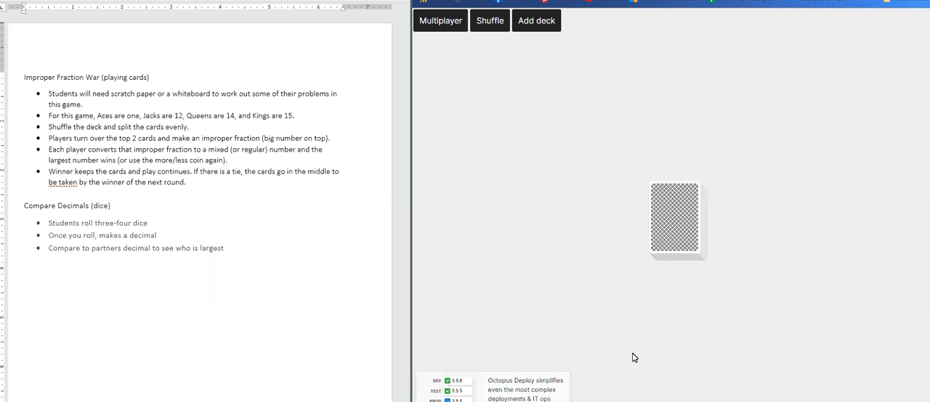
mouse_move(665, 320)
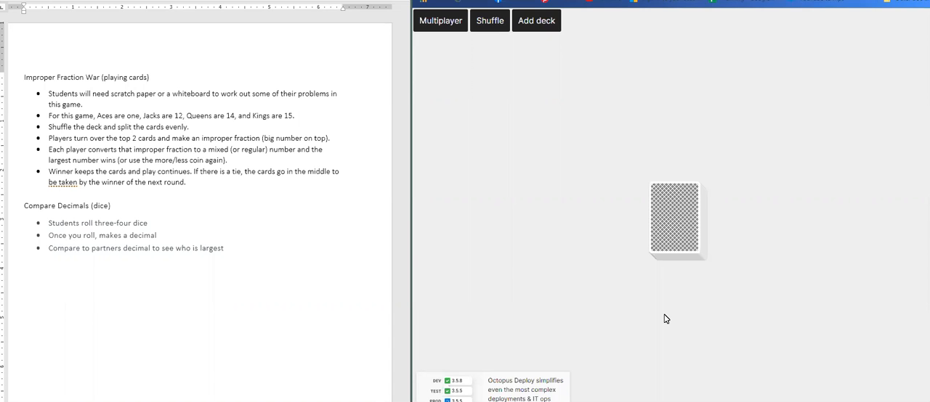
mouse_move(622, 311)
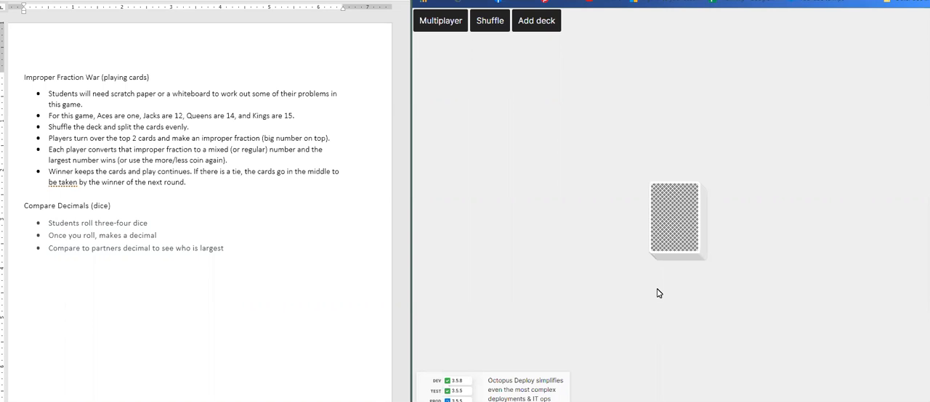
mouse_move(653, 303)
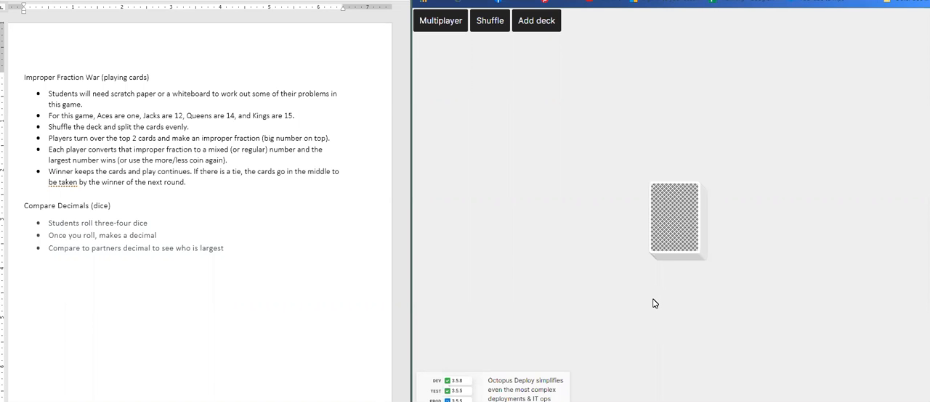
mouse_move(654, 296)
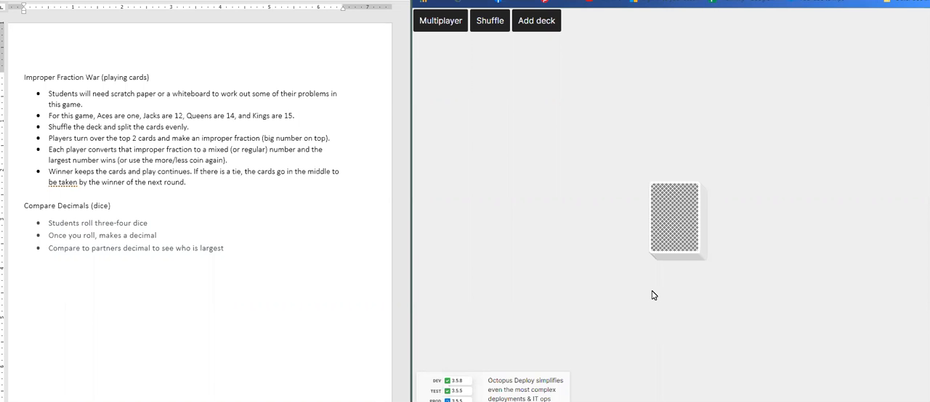
mouse_move(651, 288)
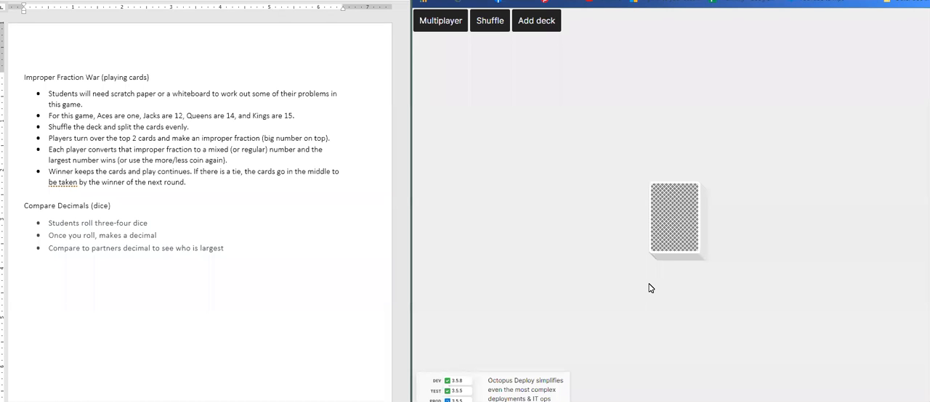
mouse_move(648, 296)
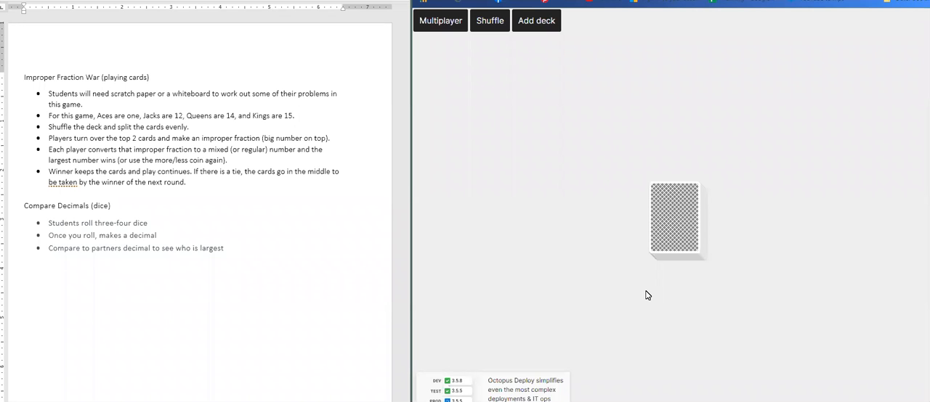
mouse_move(661, 290)
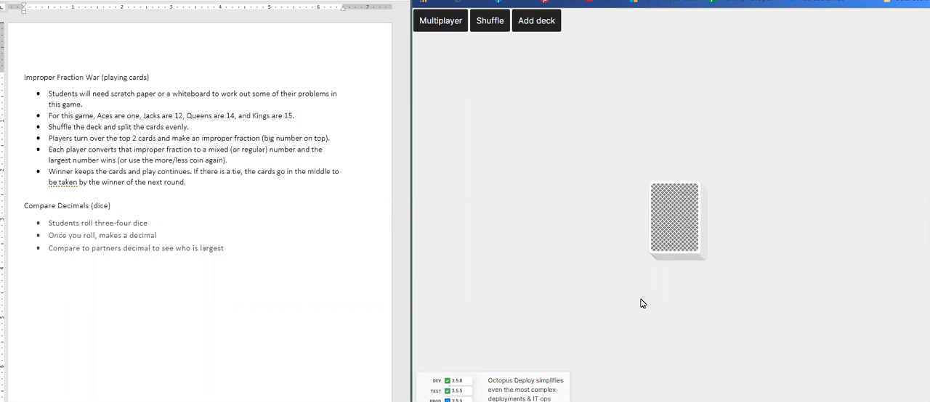
Step: Deal four cards, move the King below the 6 of spades and stack the 9 of clubs above the 3 of hearts
click(488, 20)
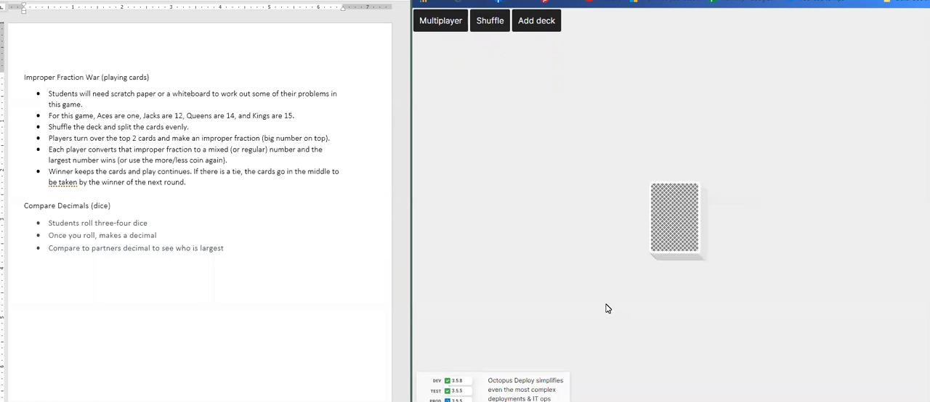
mouse_move(596, 285)
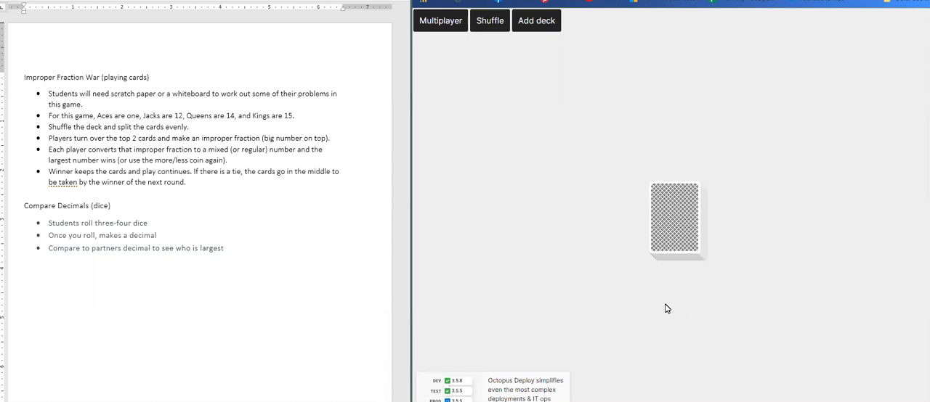
mouse_move(664, 305)
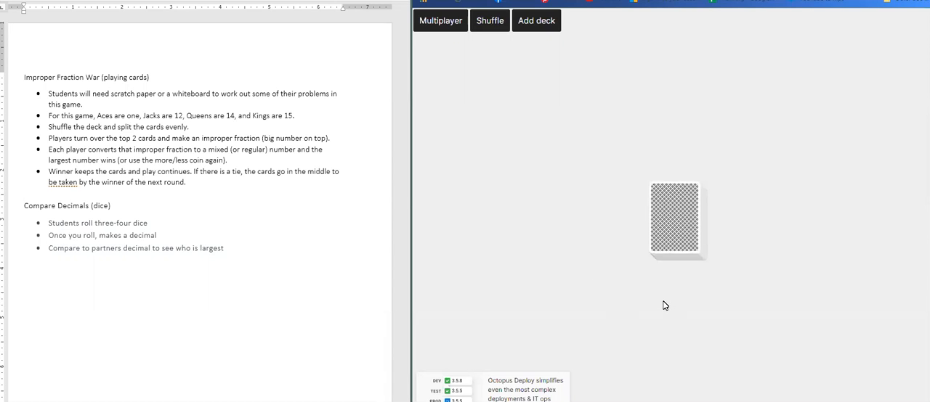
mouse_move(743, 236)
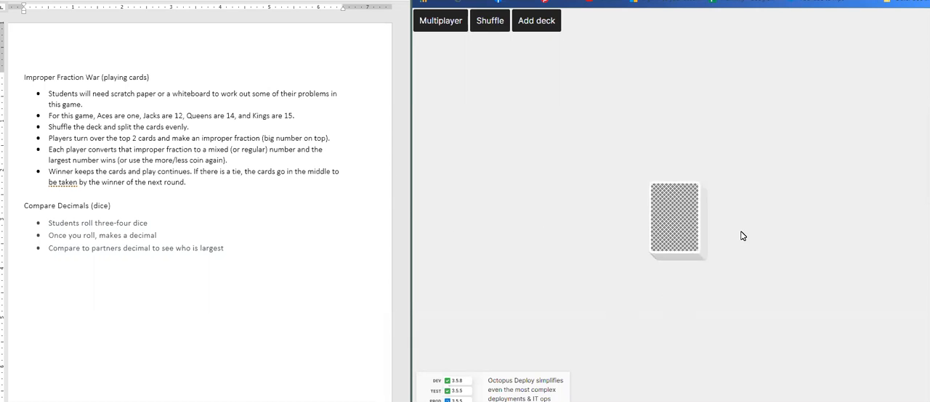
mouse_move(686, 221)
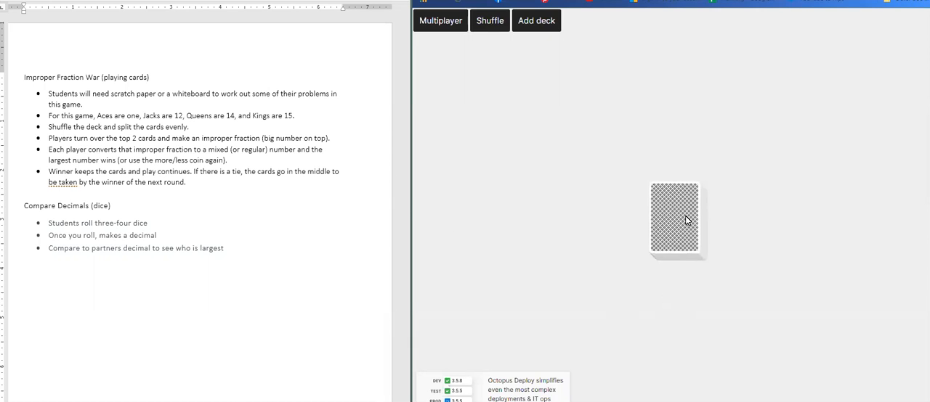
click(674, 218)
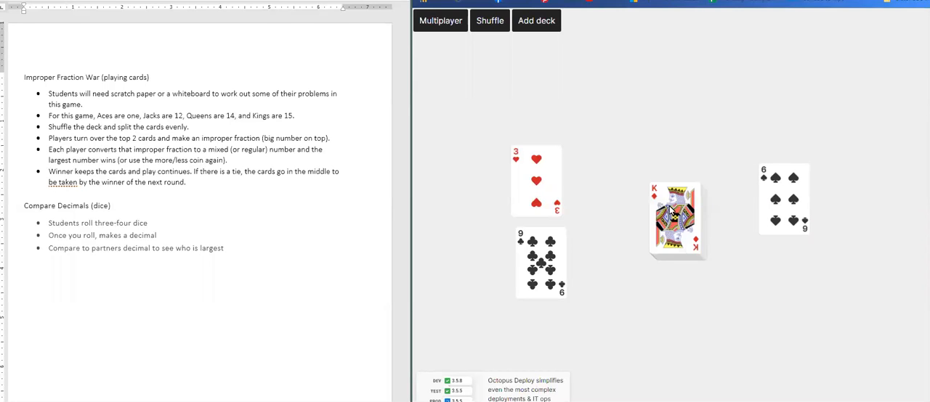
drag(671, 218, 792, 284)
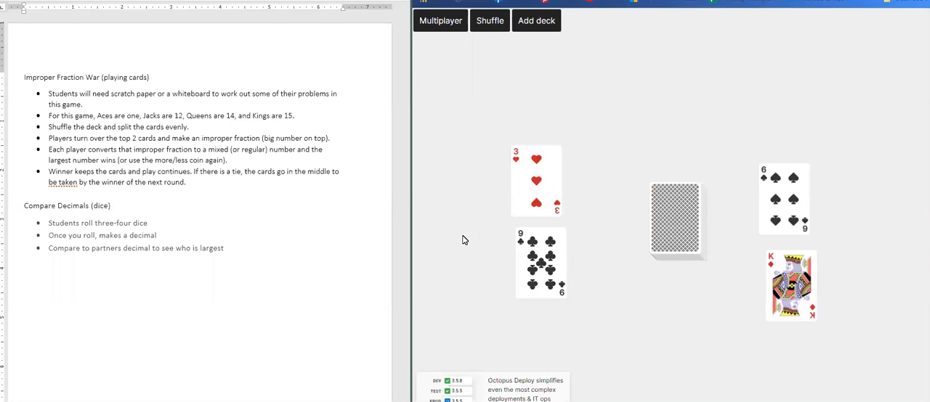
mouse_move(536, 273)
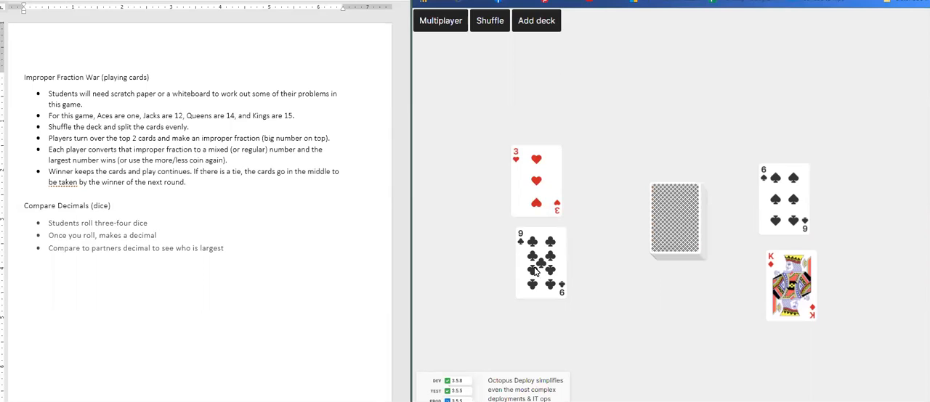
drag(537, 181, 510, 190)
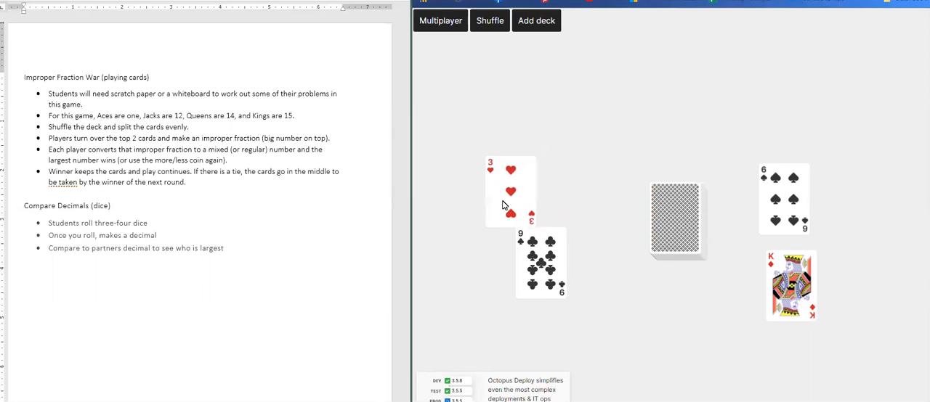
drag(541, 262, 537, 174)
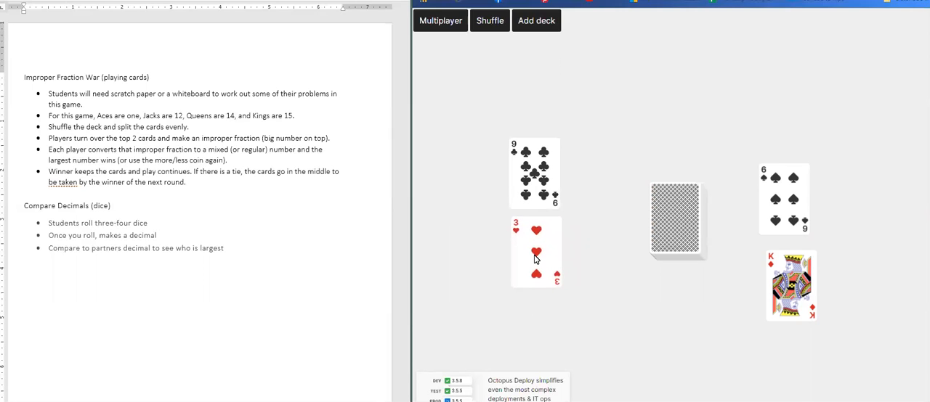
mouse_move(784, 298)
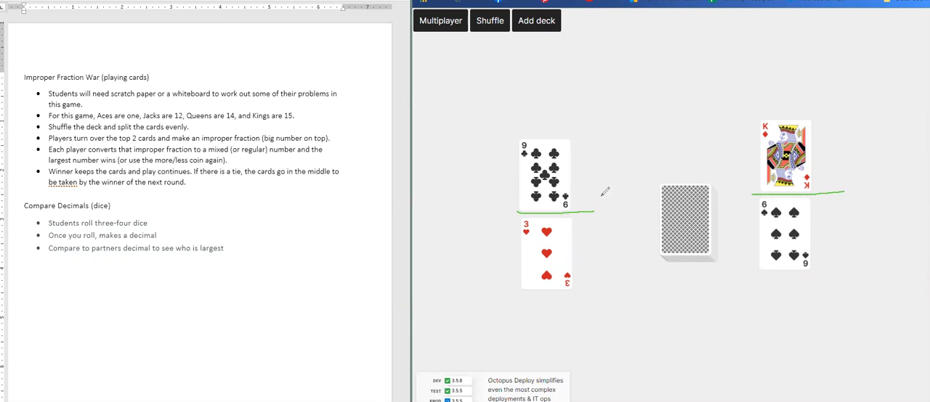
mouse_move(568, 60)
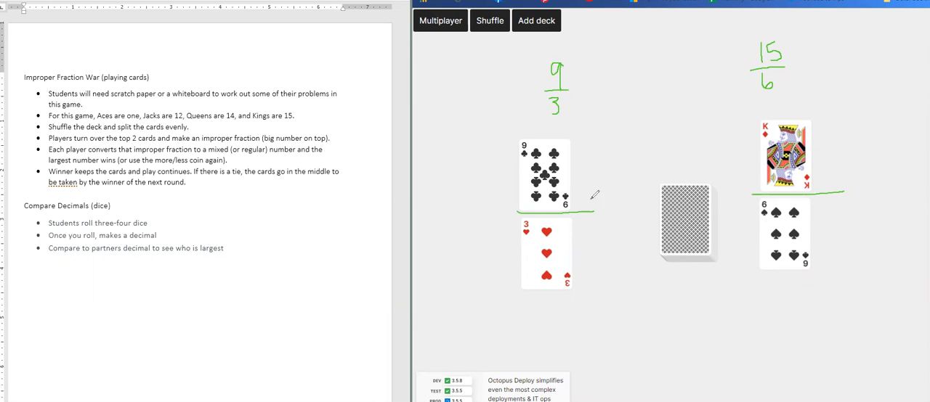
mouse_move(610, 191)
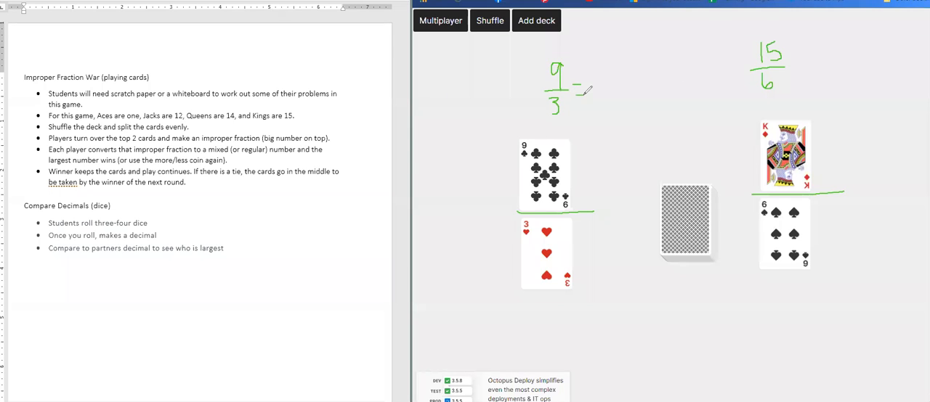
Step: Handwrite 9/3 = 3 and 15/6 = 2 3/6 = 2 1/2, then circle the winning answer 3
drag(599, 85, 609, 73)
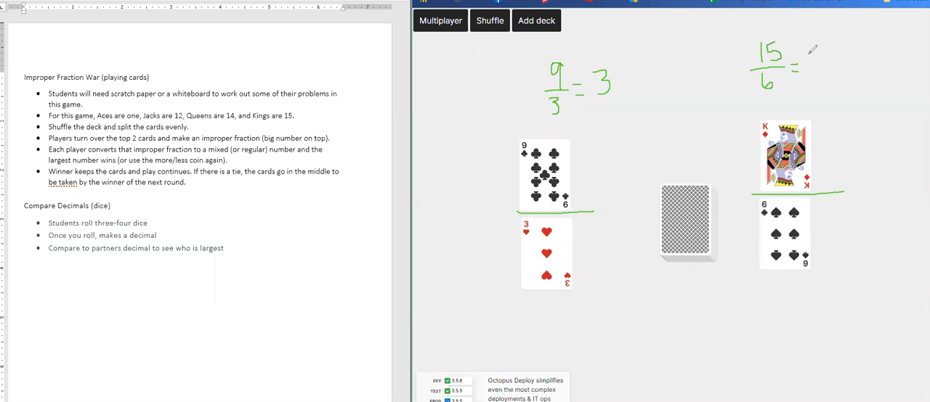
drag(810, 61, 825, 80)
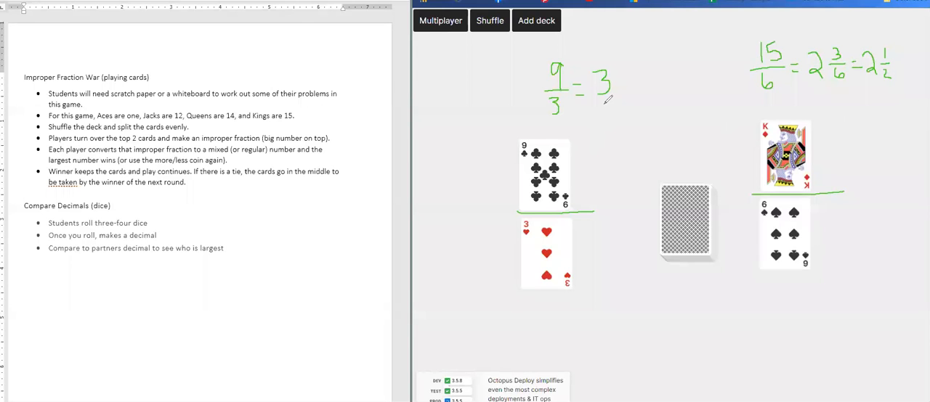
drag(602, 58, 607, 109)
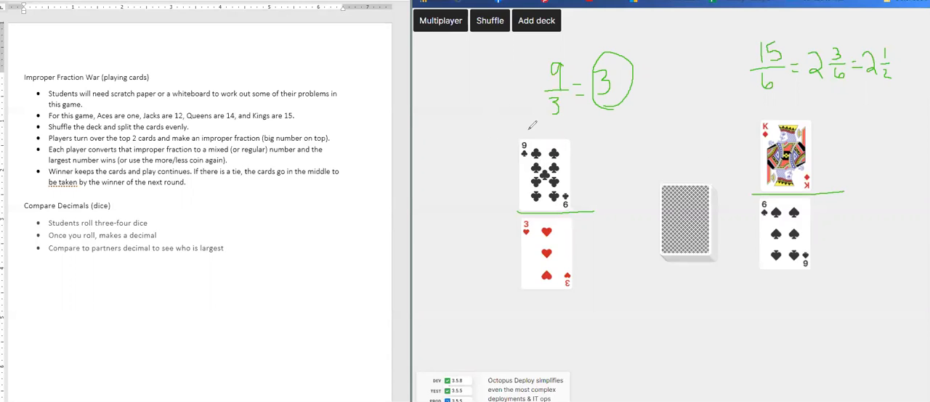
mouse_move(585, 177)
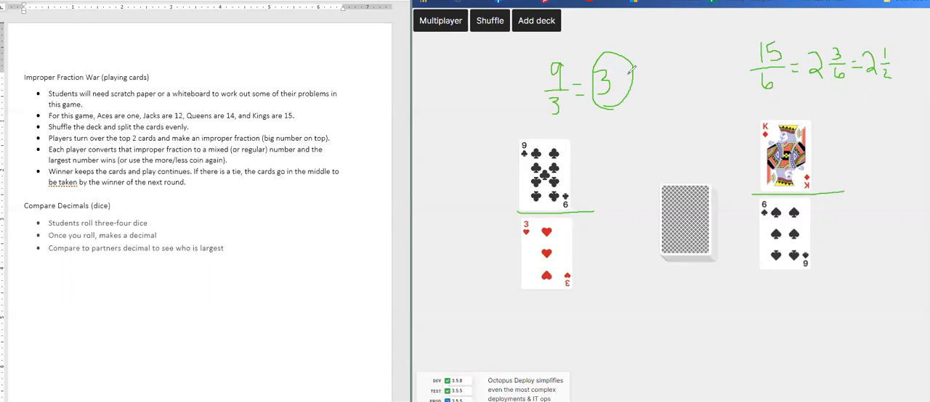
mouse_move(610, 96)
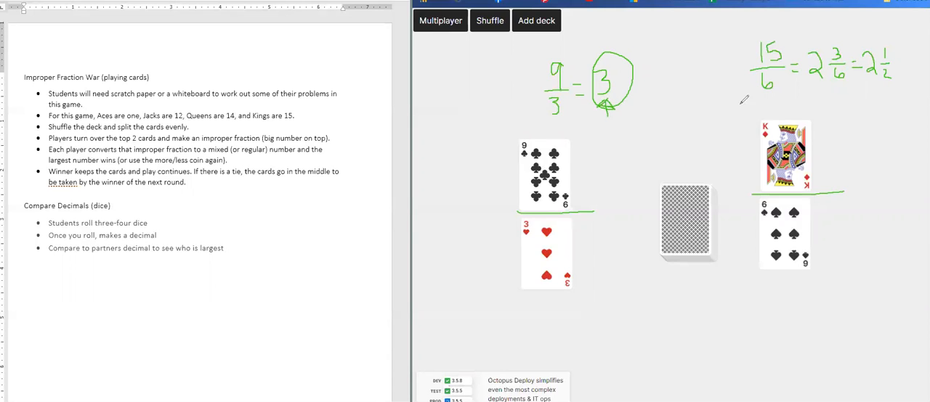
mouse_move(903, 70)
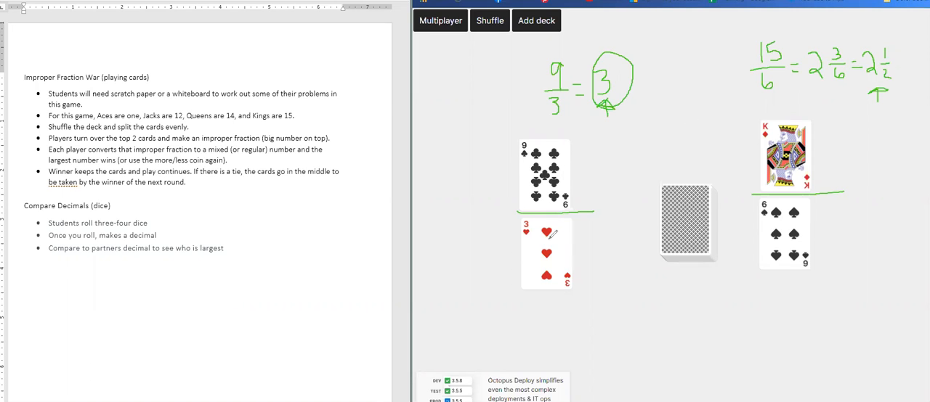
mouse_move(594, 230)
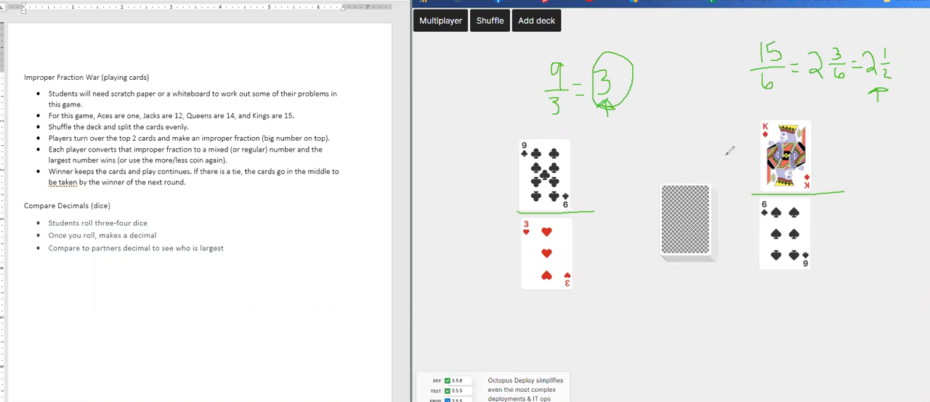
mouse_move(500, 200)
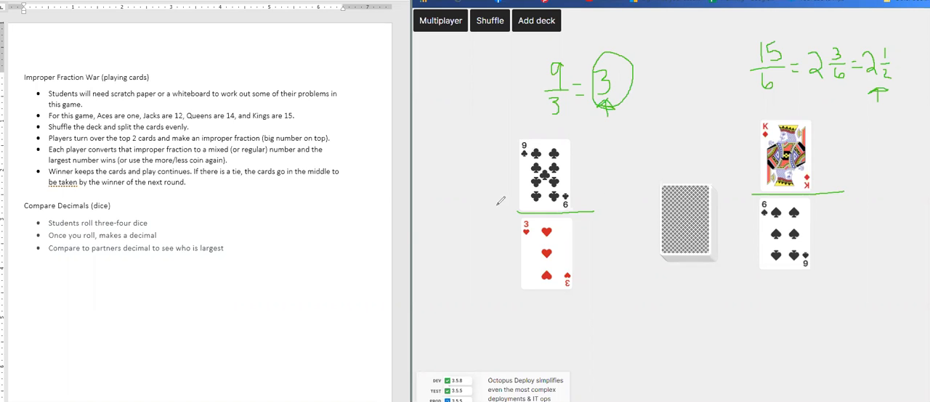
mouse_move(468, 215)
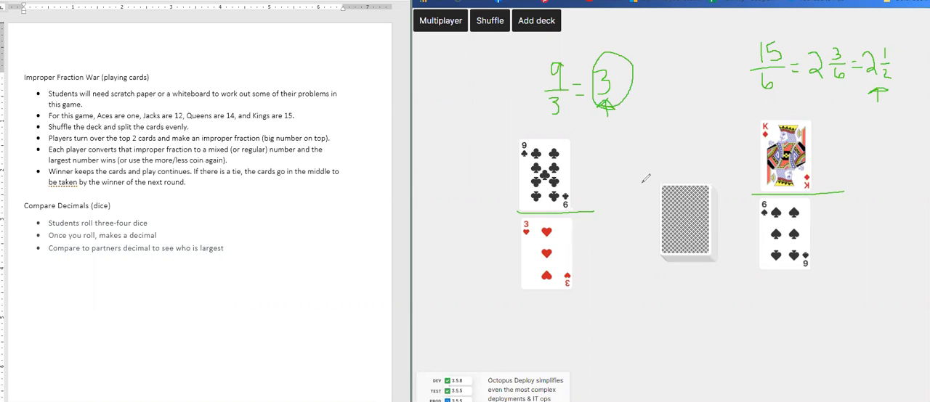
mouse_move(607, 123)
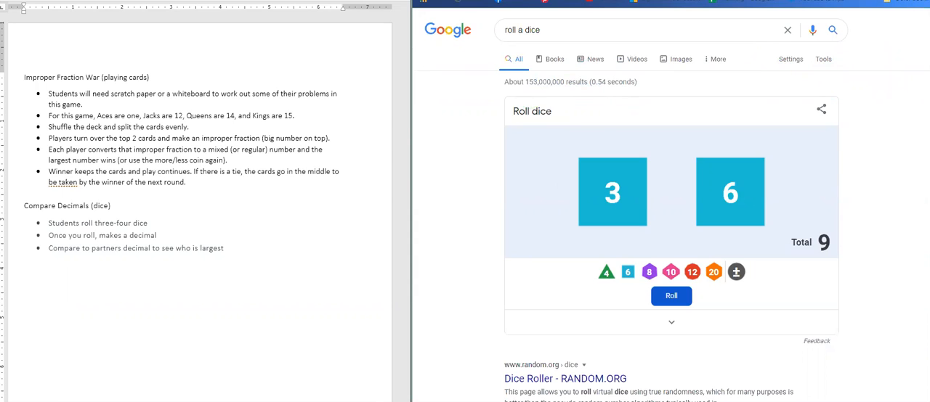
mouse_move(166, 280)
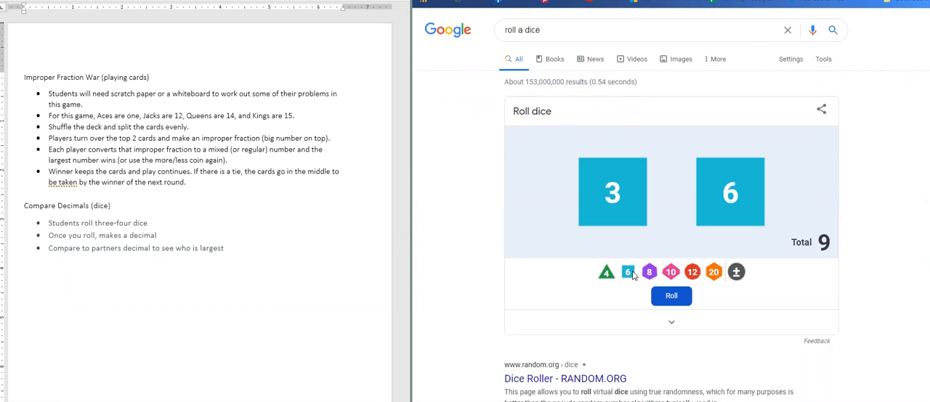
mouse_move(628, 279)
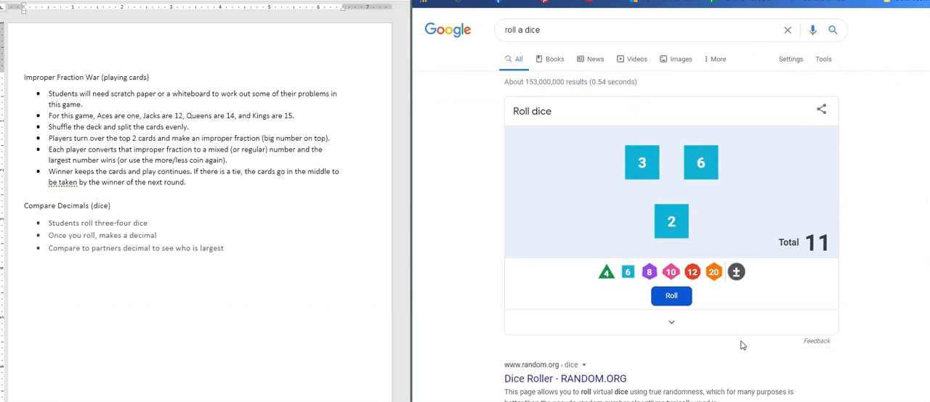
mouse_move(783, 322)
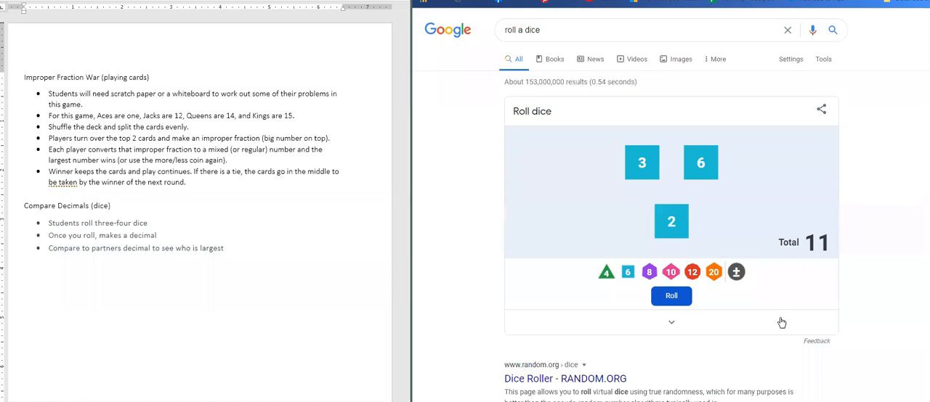
mouse_move(777, 329)
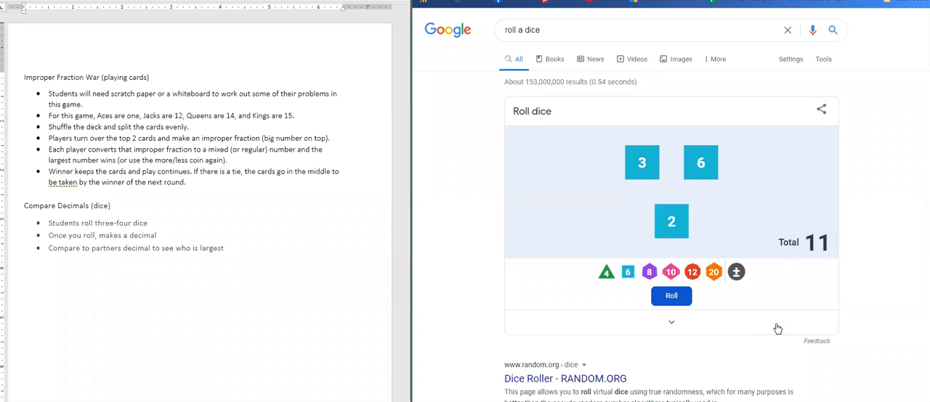
mouse_move(627, 197)
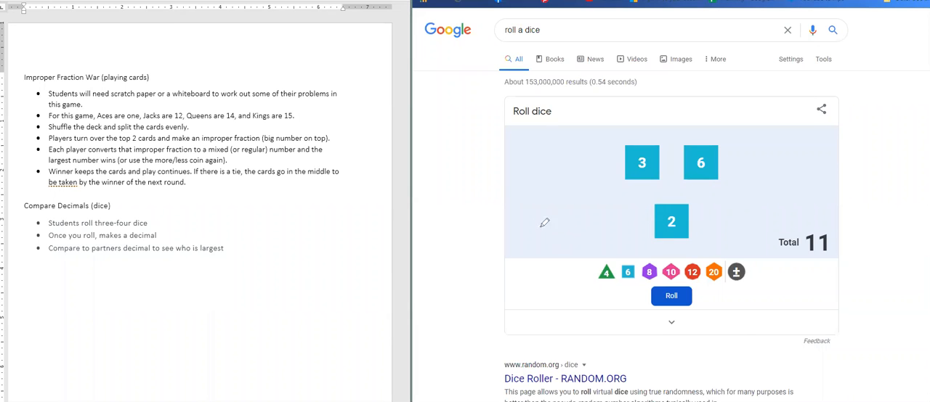
mouse_move(555, 153)
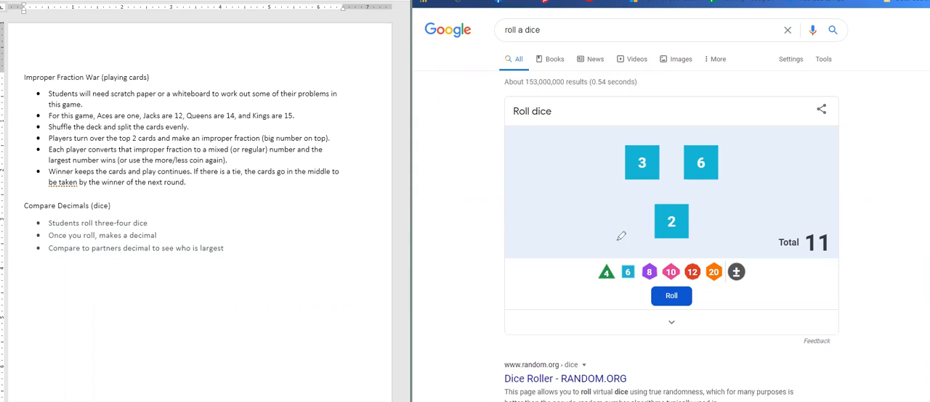
mouse_move(714, 130)
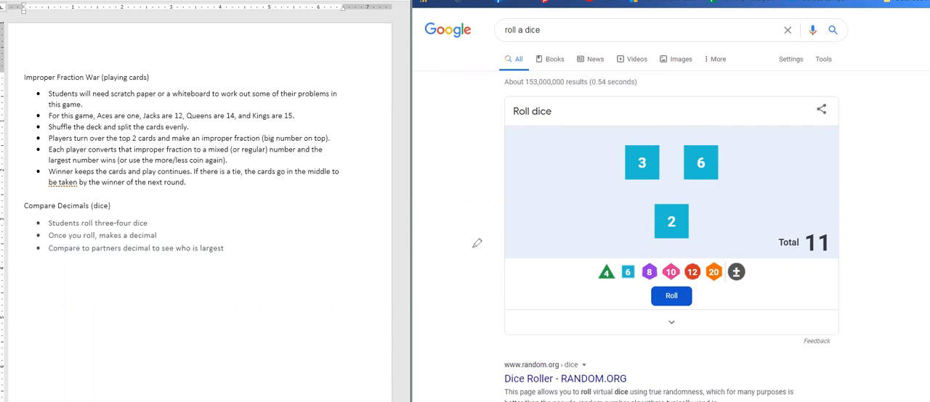
mouse_move(445, 160)
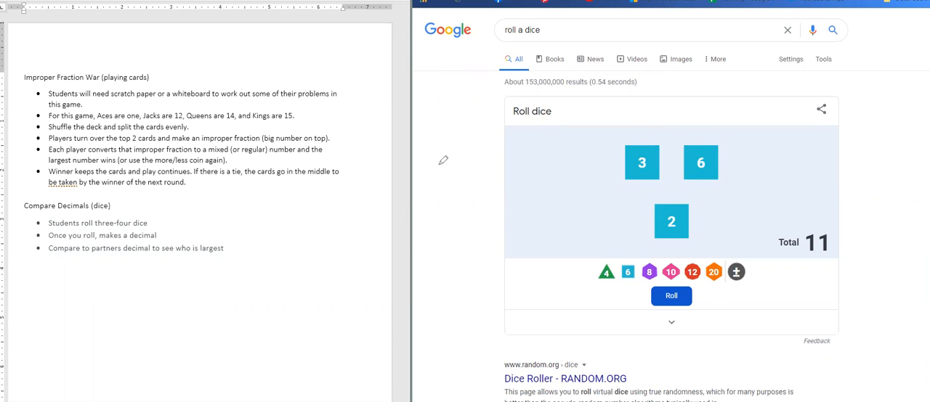
Step: Handwrite the decimal 63.2 in green to the left of the rolled dice 3, 6 and 2
drag(462, 157, 447, 192)
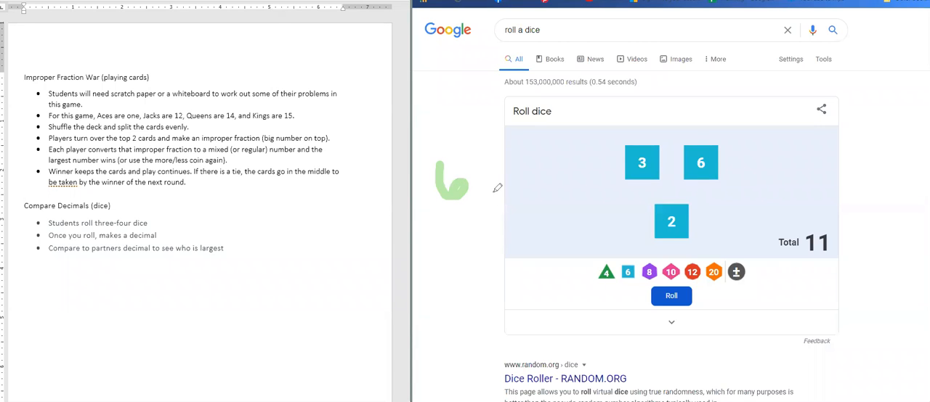
mouse_move(488, 187)
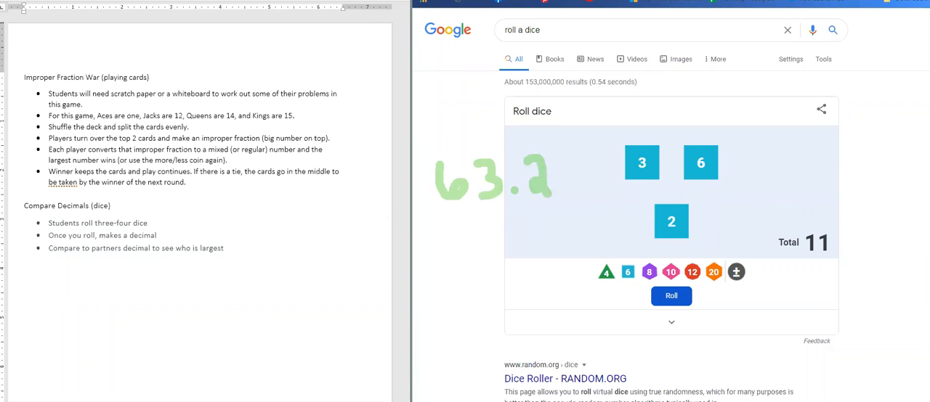
Step: Roll the three dice to get 5, 2 and 3 and erase the handwritten 63.2
click(671, 297)
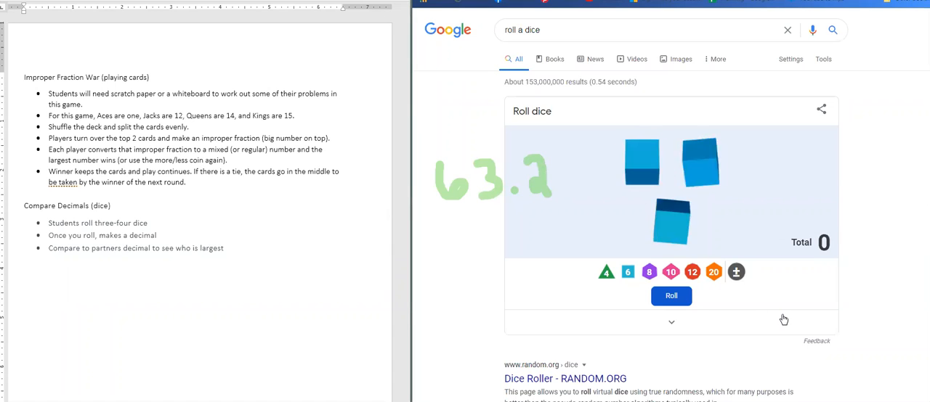
click(671, 296)
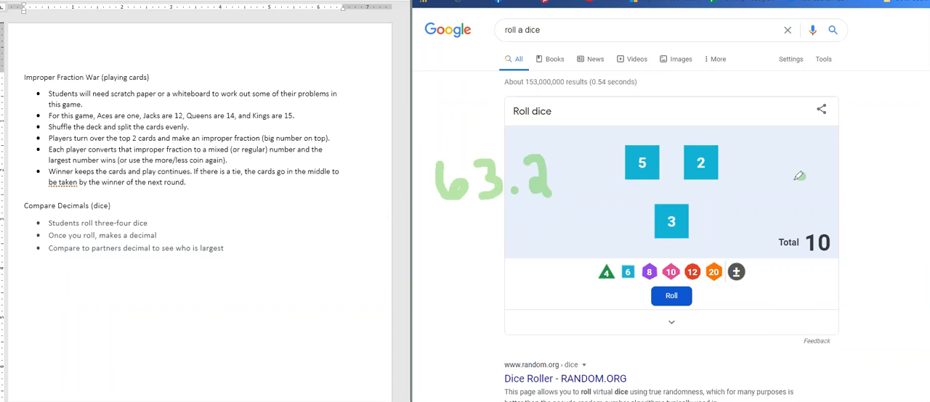
drag(811, 178, 796, 207)
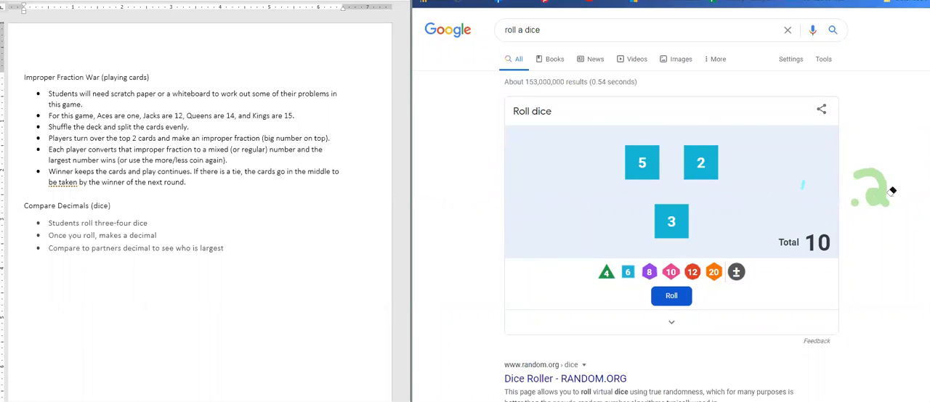
mouse_move(872, 189)
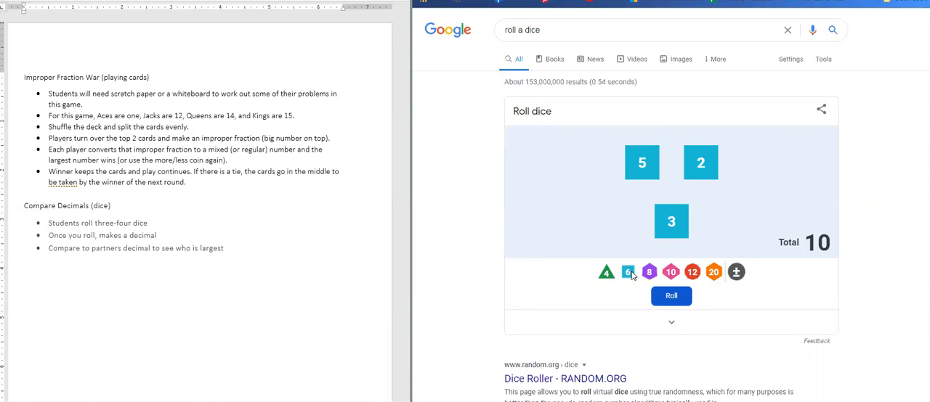
Step: Add a fourth d6 and roll the four dice
click(671, 296)
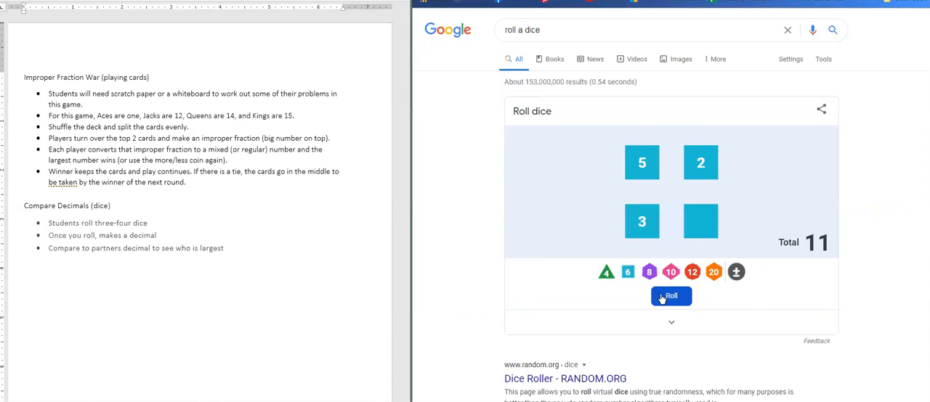
click(671, 296)
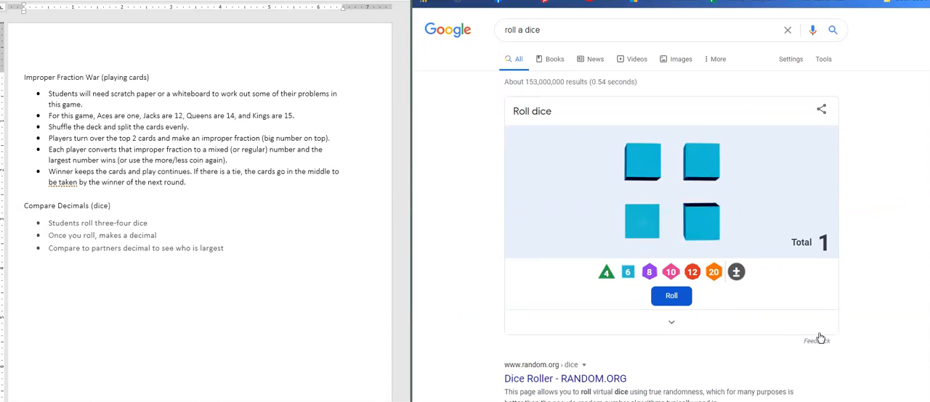
click(671, 297)
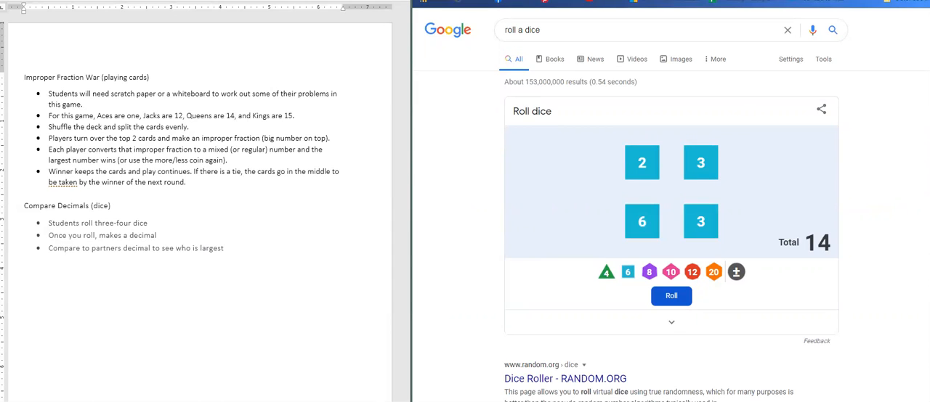
mouse_move(442, 159)
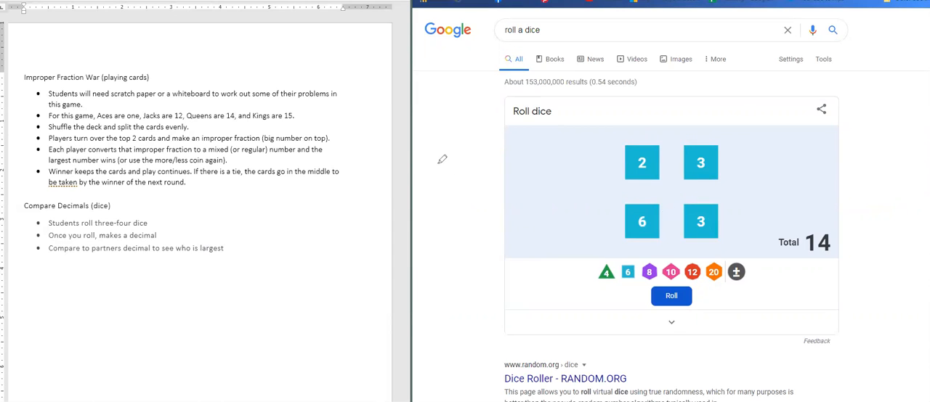
Step: Handwrite the decimal 6.332 in green beside the four dice
drag(457, 160, 443, 211)
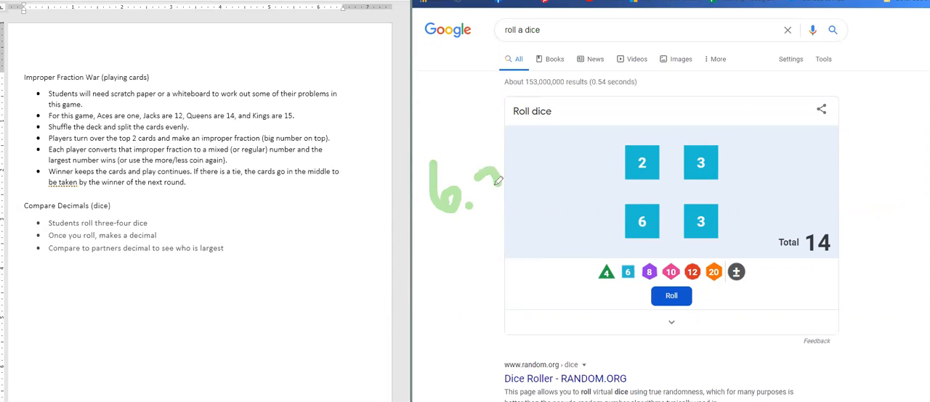
drag(509, 175, 540, 192)
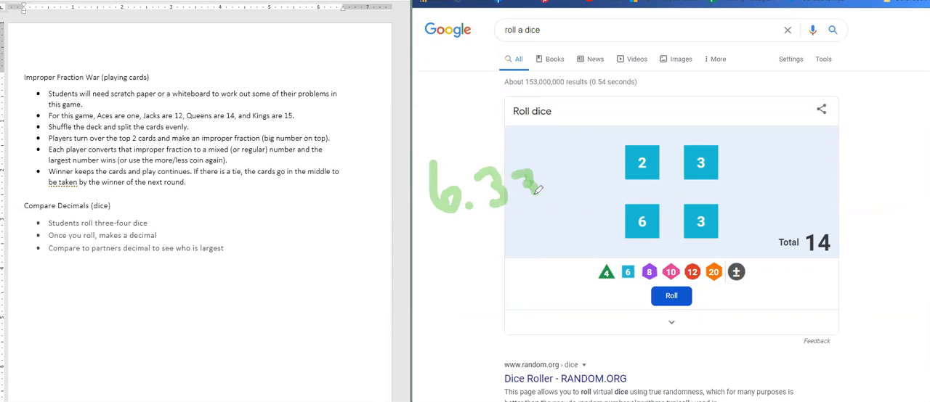
drag(534, 189, 567, 211)
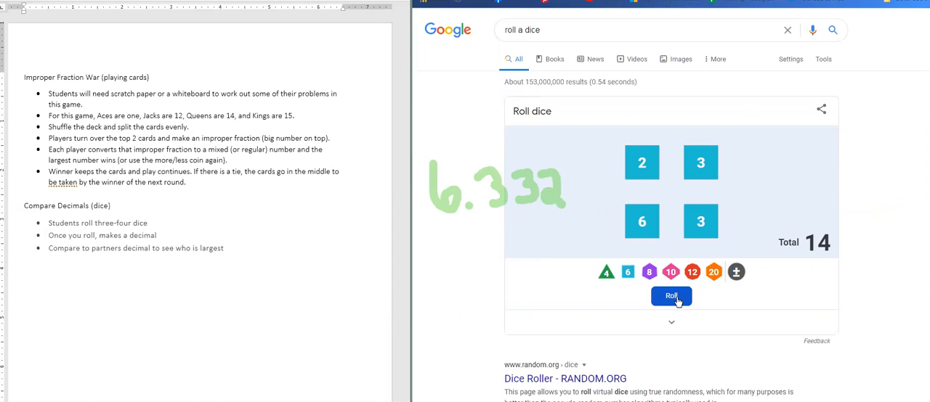
Step: Roll the four dice again, landing on 3, 5, 5 and 2, and erase the 6.332
click(671, 297)
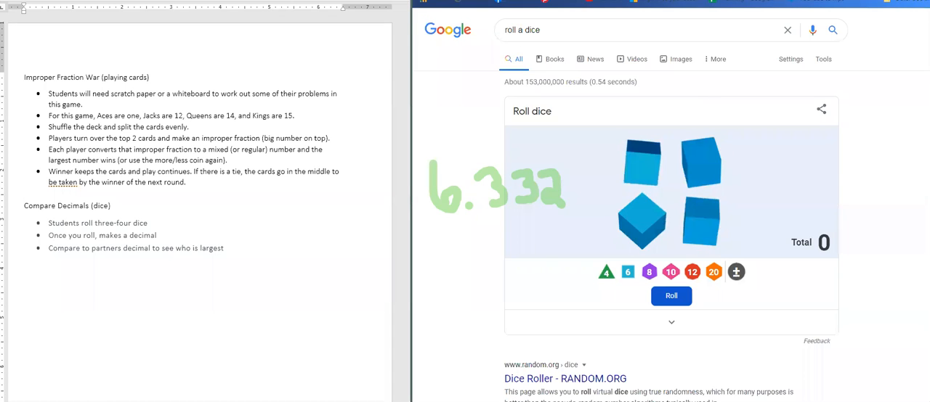
click(671, 297)
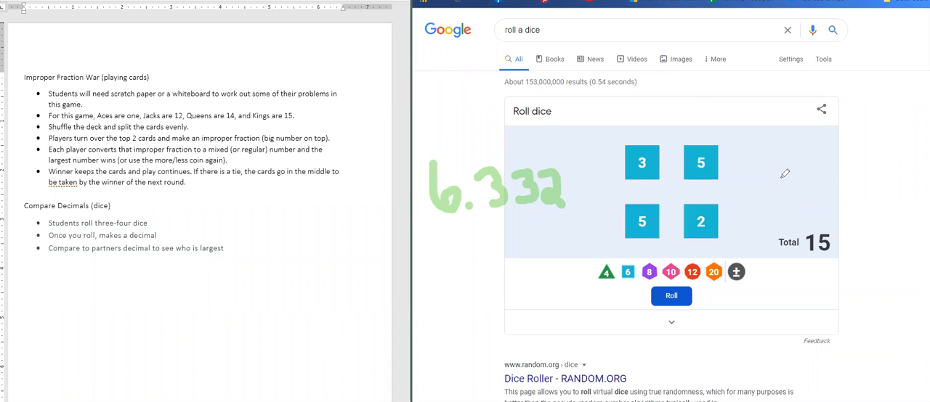
drag(784, 157, 767, 196)
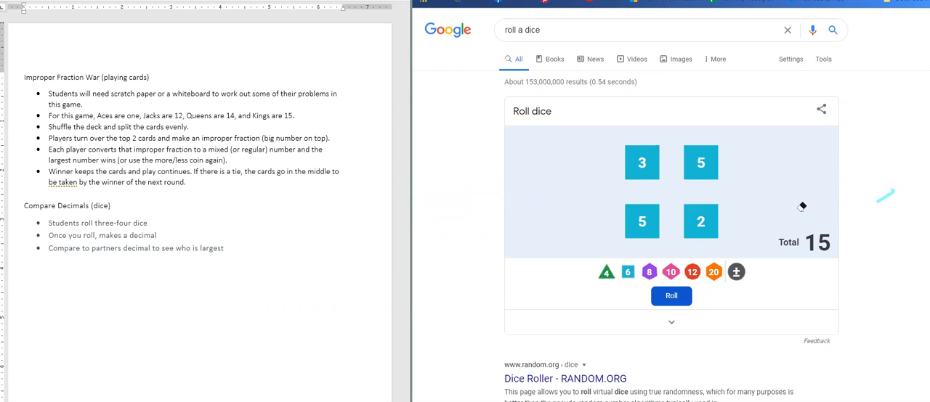
mouse_move(569, 239)
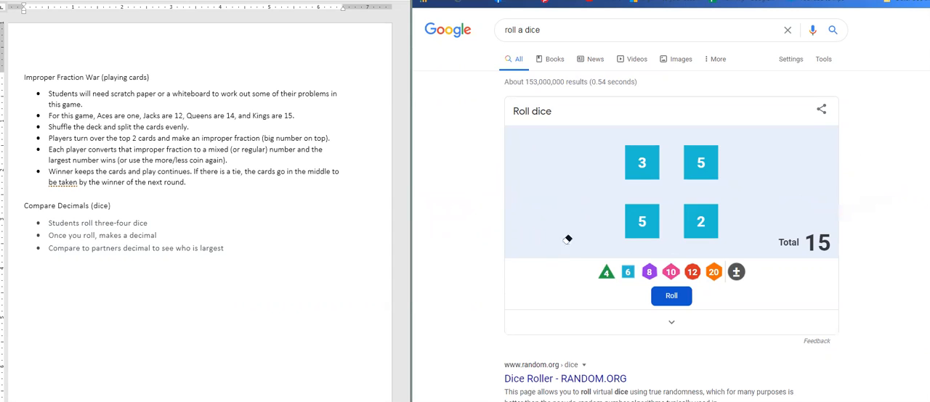
mouse_move(430, 116)
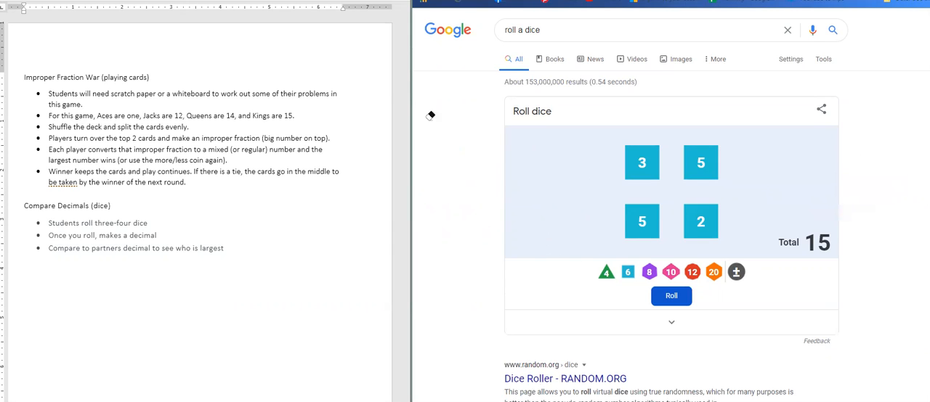